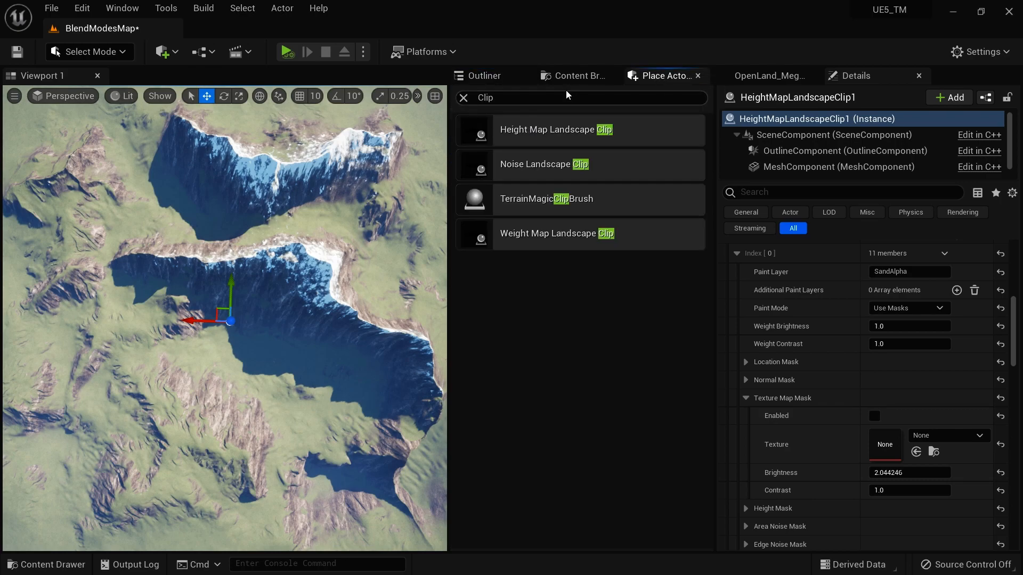
Assign the HeightMaps splat texture as the height map clip's Texture Map Mask
click(576, 76)
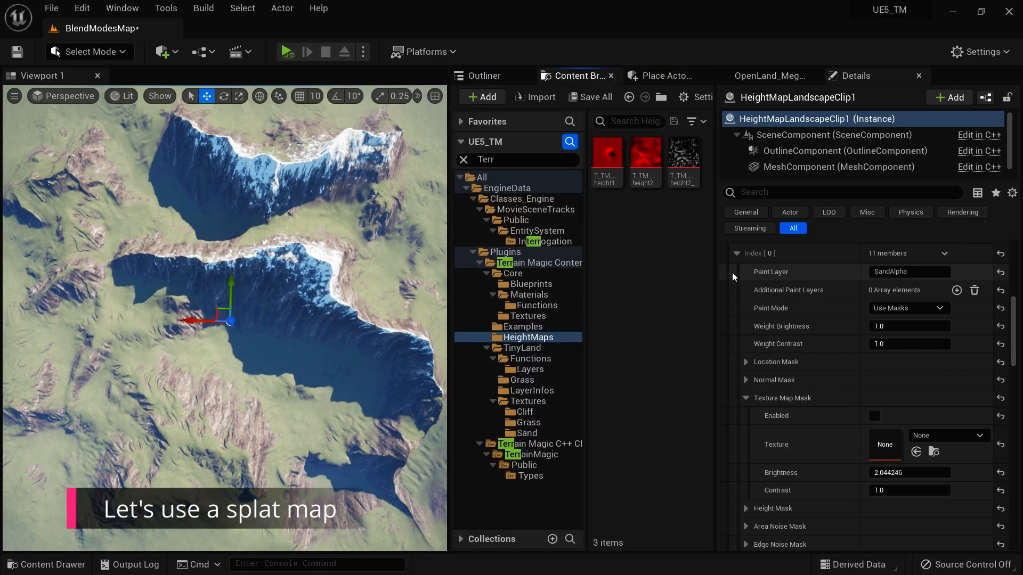
mouse_move(682, 162)
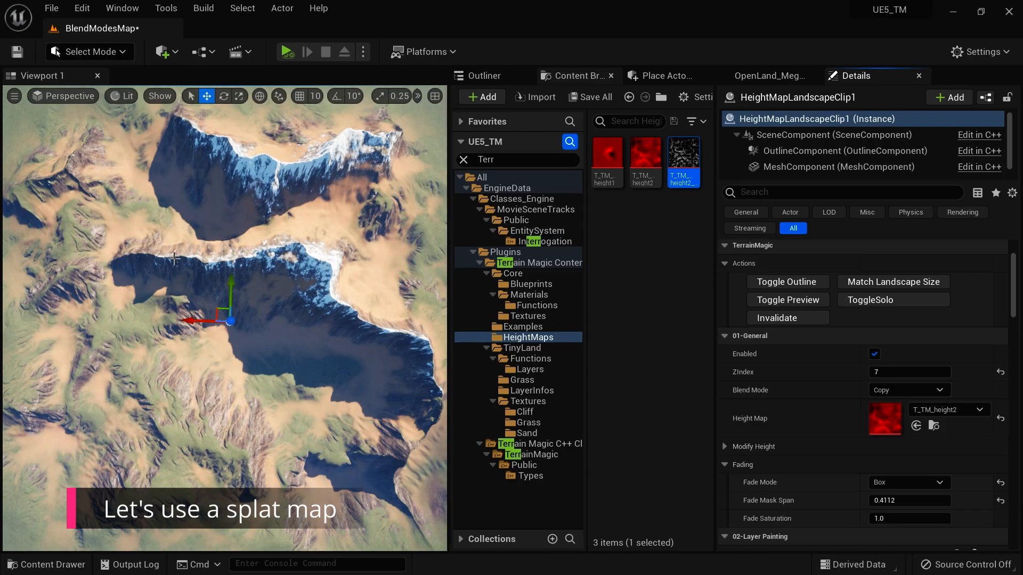
scroll(down, 3)
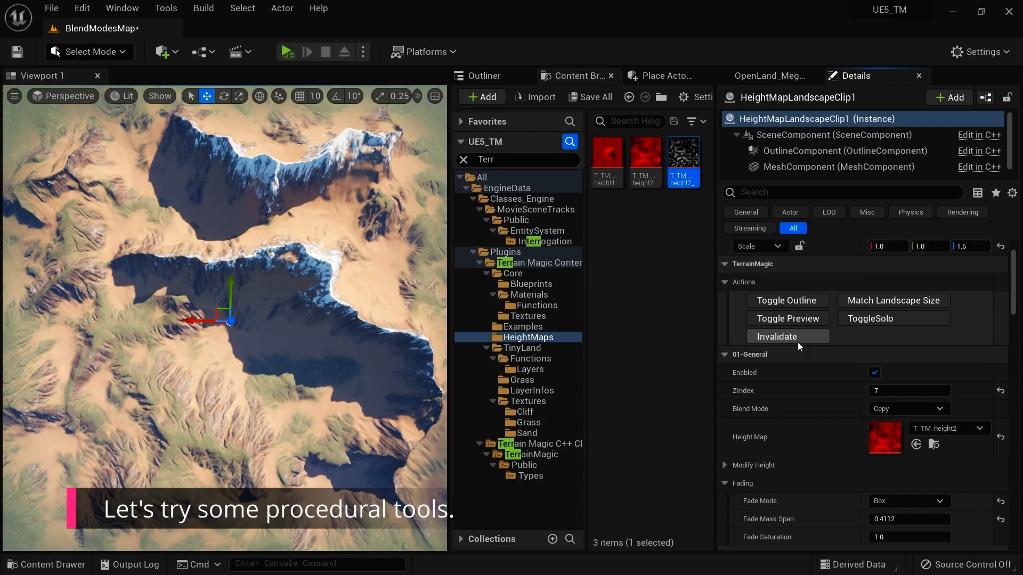
Select NoiseLandscapeClip4 and adjust its Normal Mask direction, brightness and contrast
click(786, 337)
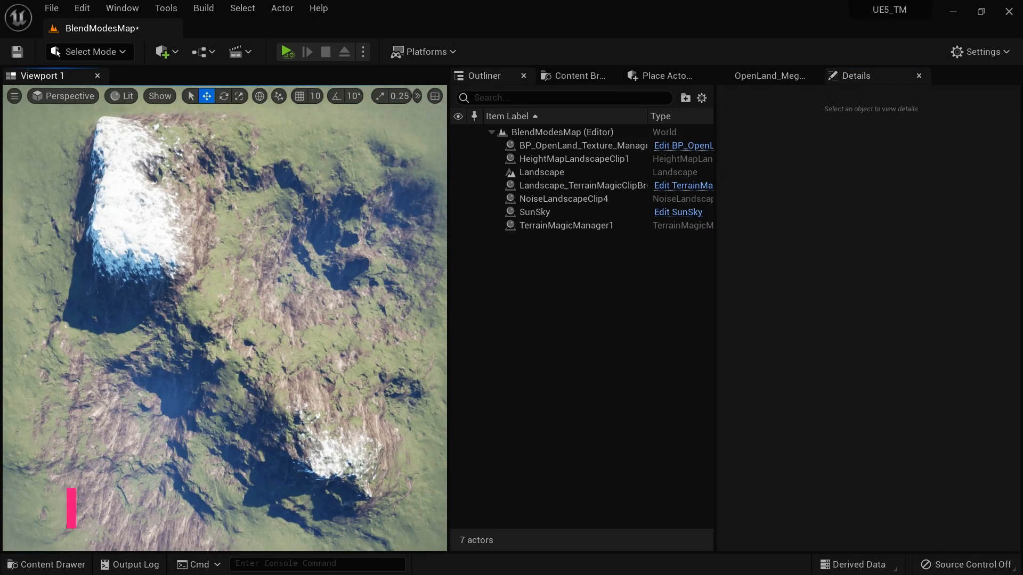
click(563, 199)
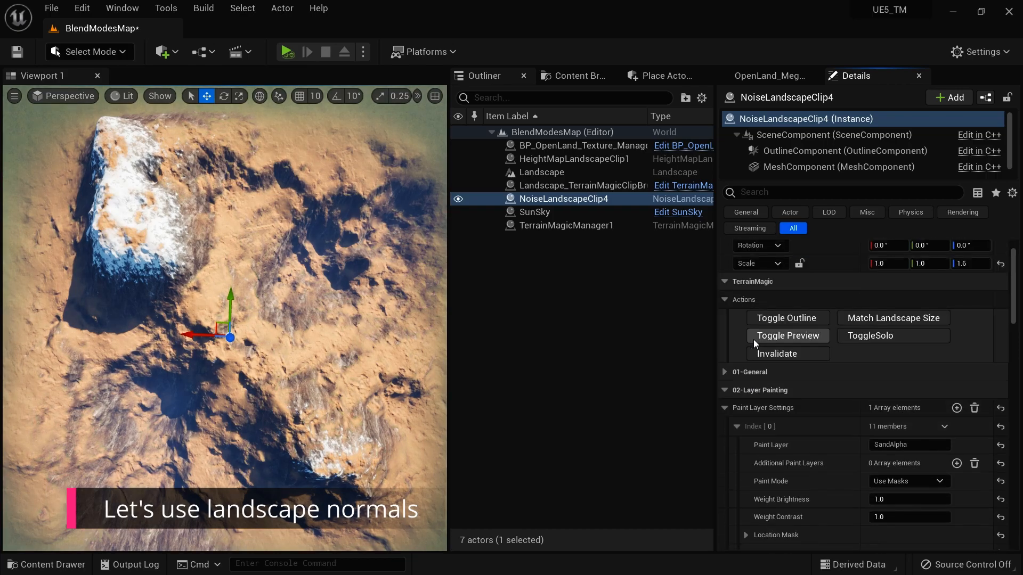
click(787, 335)
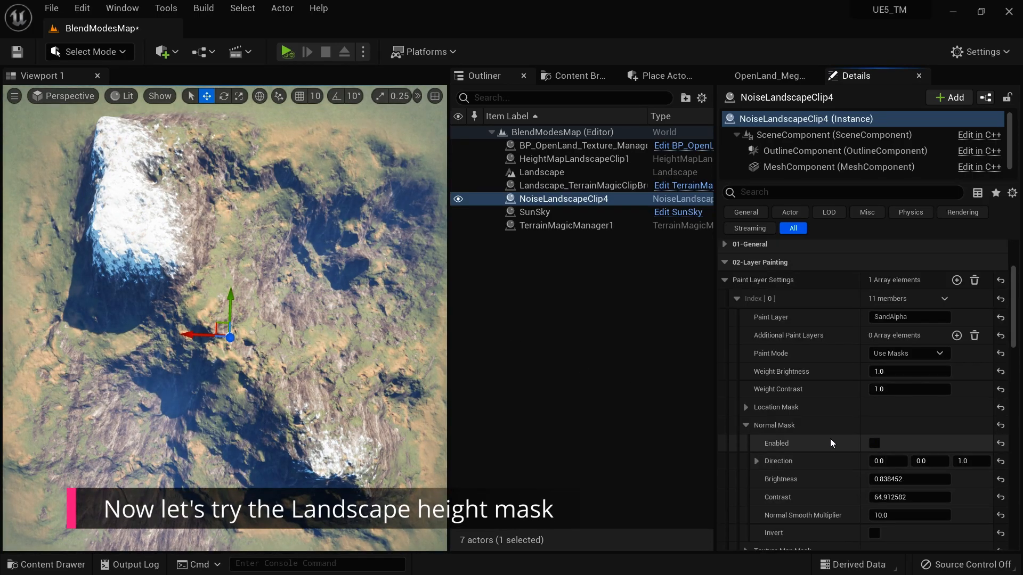
Enable the Height Mask with range -32000 to 2000 and rebuild the clip
click(746, 461)
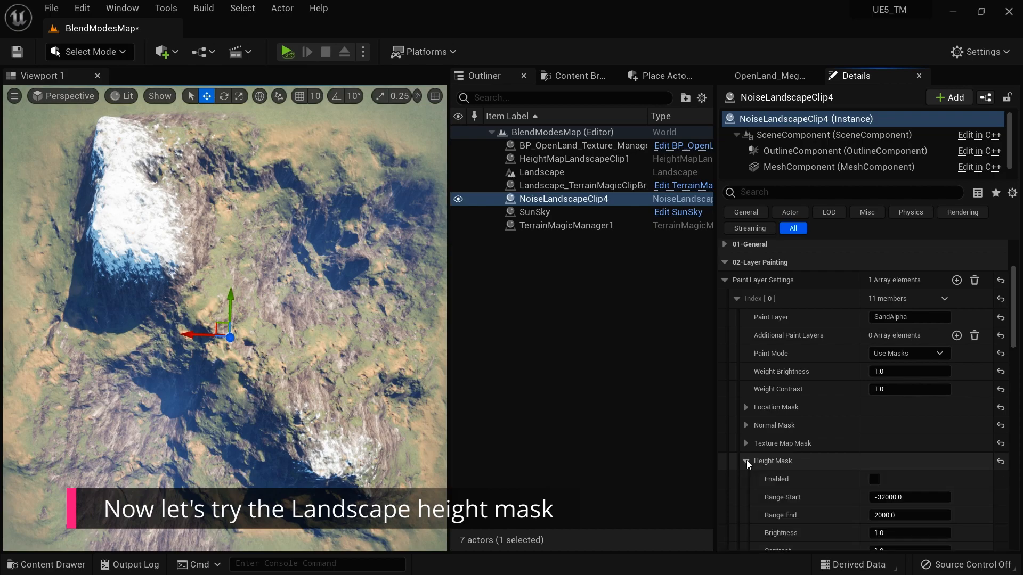
click(874, 479)
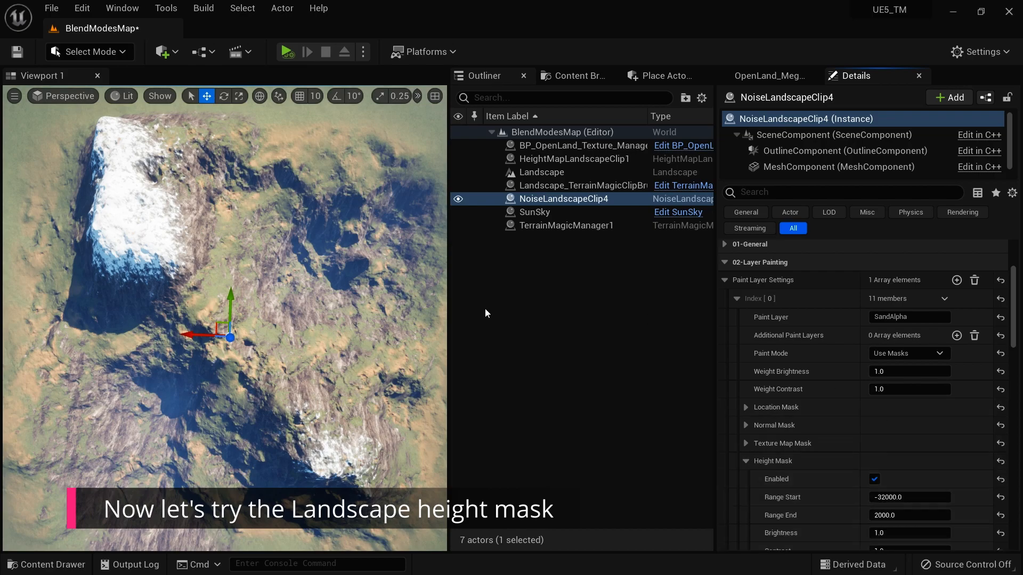
click(776, 375)
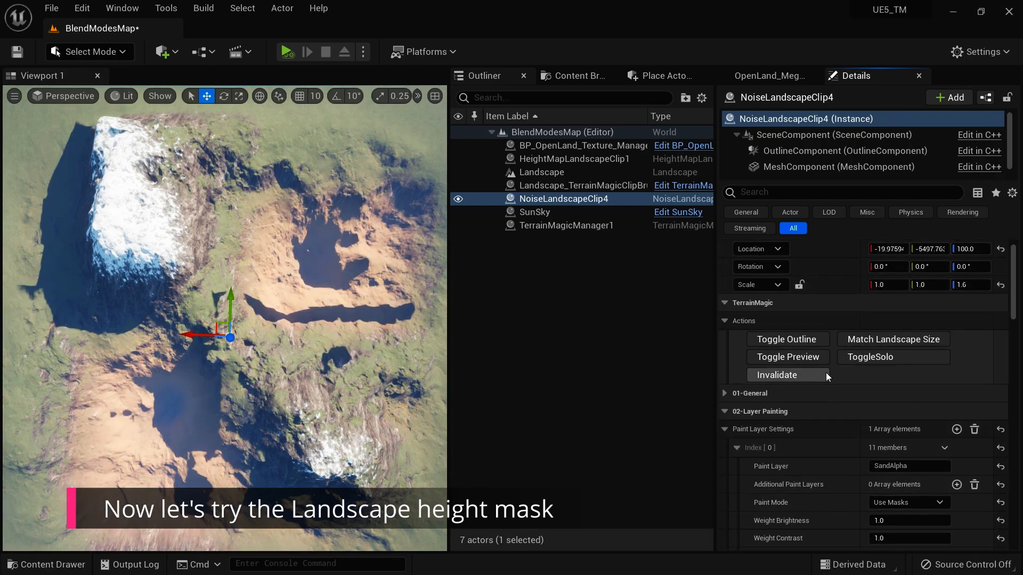
click(777, 375)
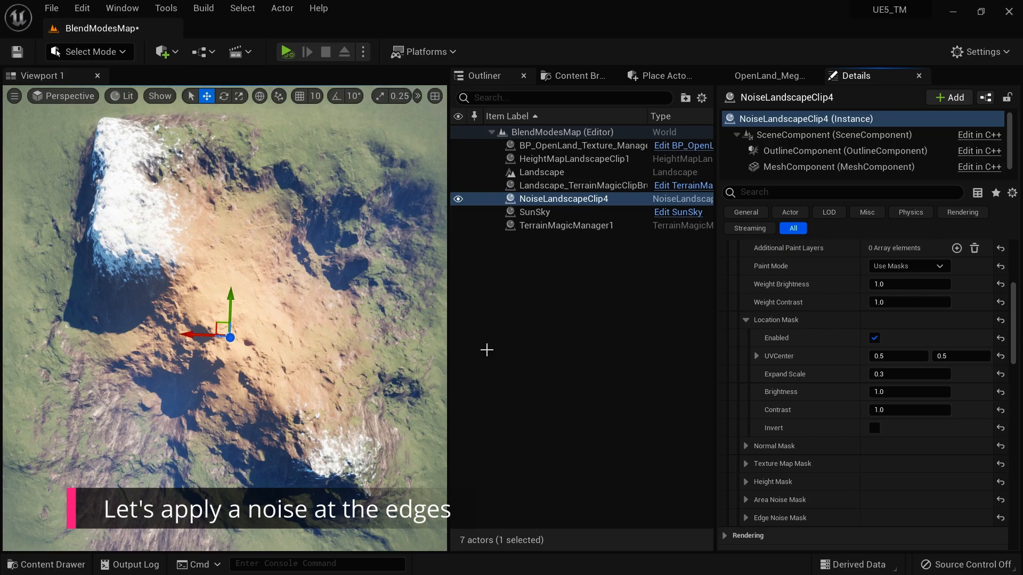
Enable the Edge Noise Mask on the noise clip and rebuild the landscape
click(746, 433)
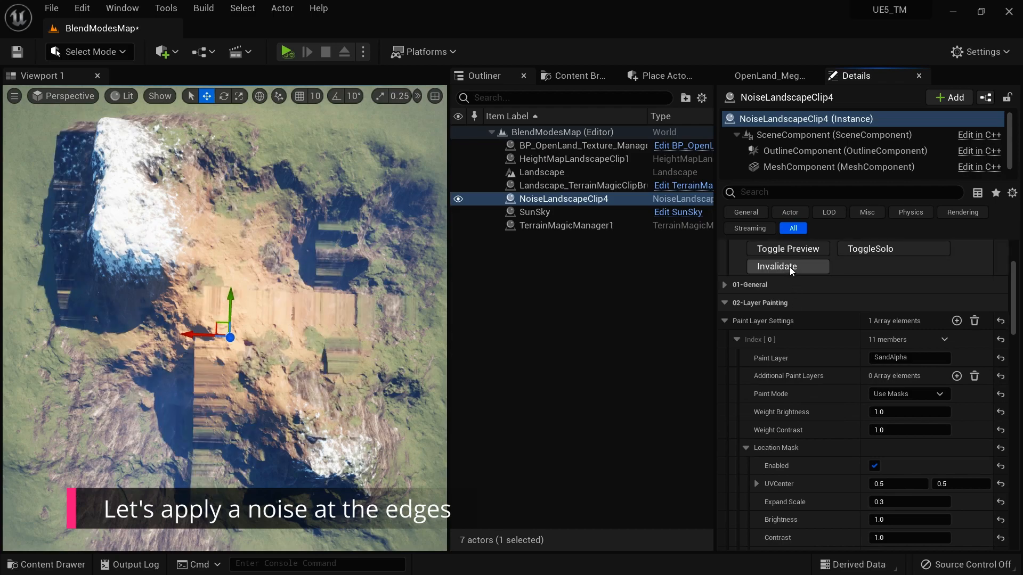
click(776, 266)
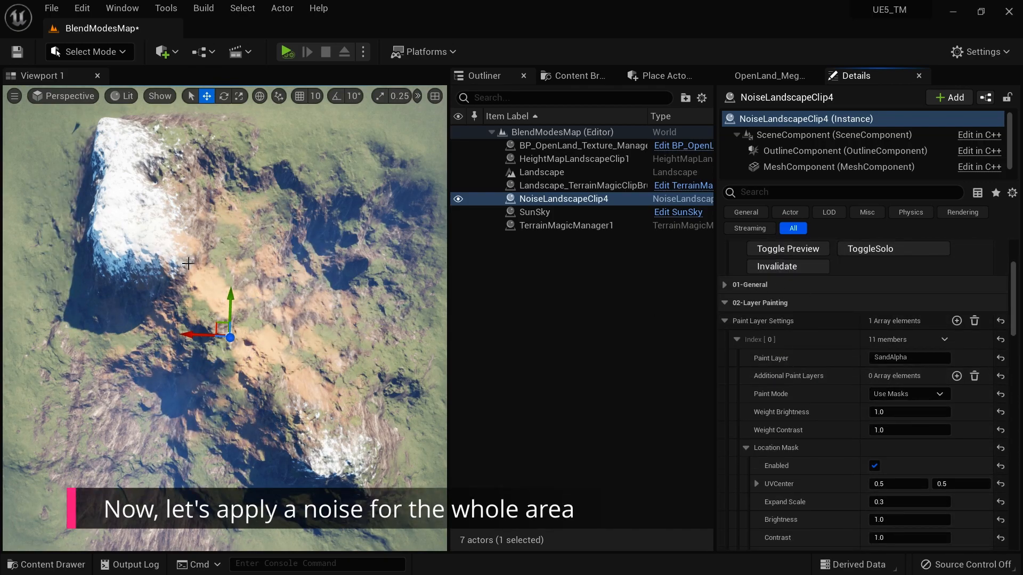
Enable the Area Noise Mask with Scale 1.817 and Range Start -1.65
scroll(down, 3)
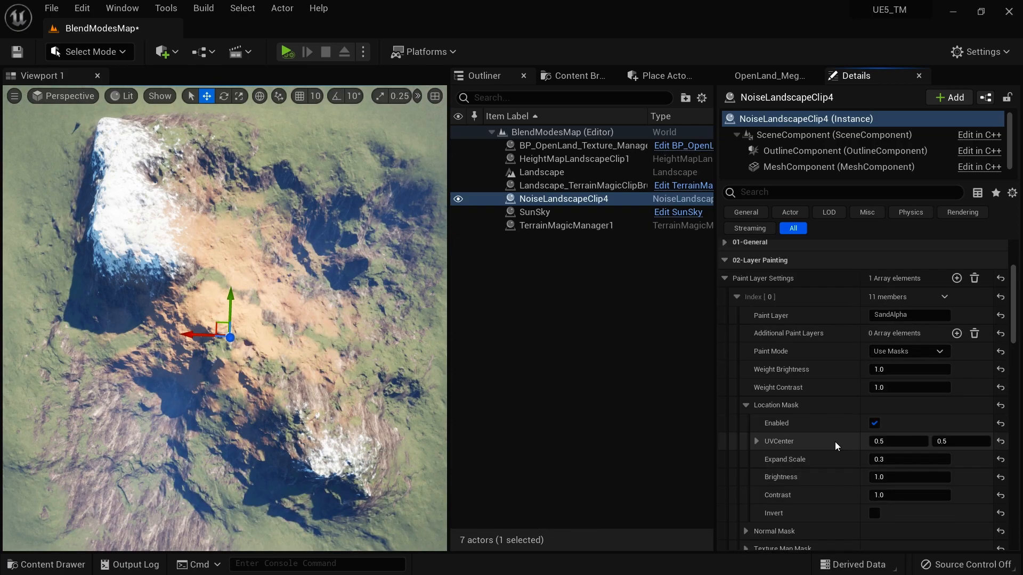
scroll(down, 3)
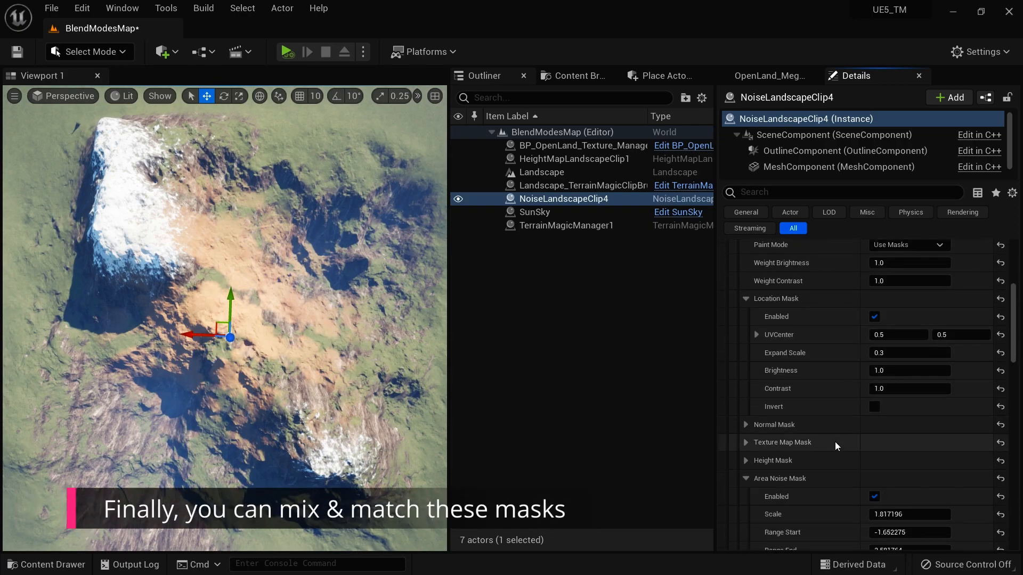